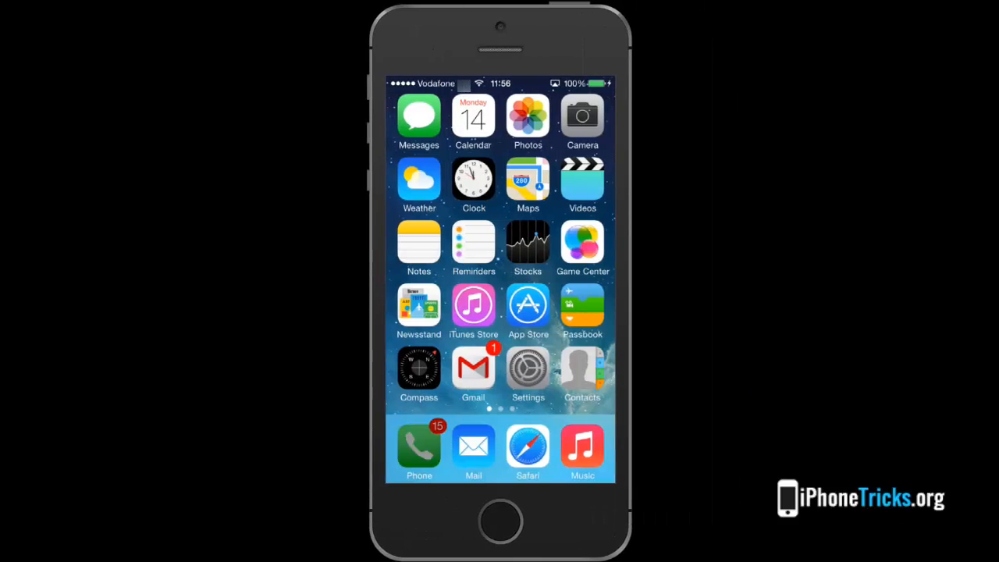
Step: Open the Phone app's Recents list, topped by a partly hidden number with 15 calls
left_click(419, 449)
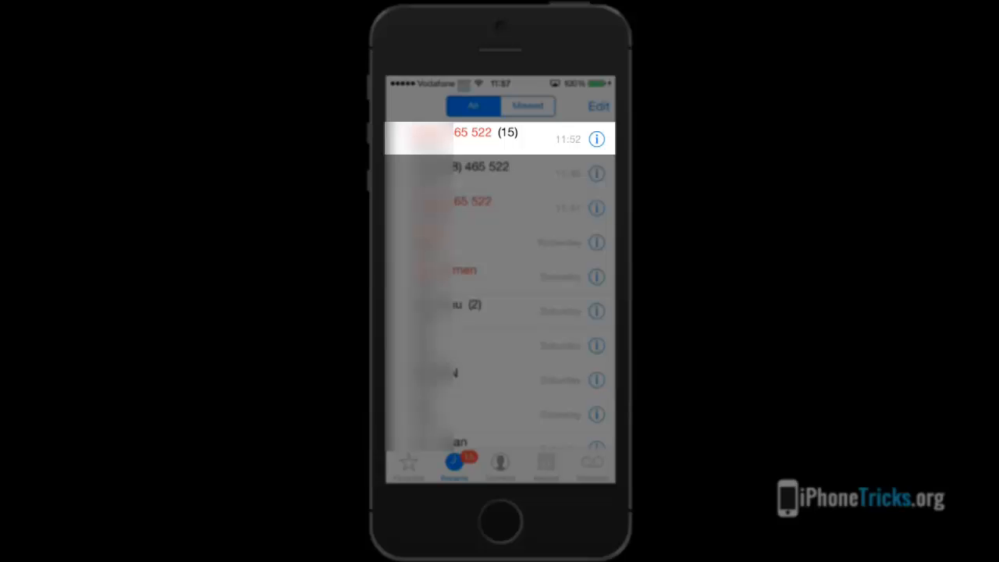
Step: Block the number with 15 calls from its details page
left_click(596, 139)
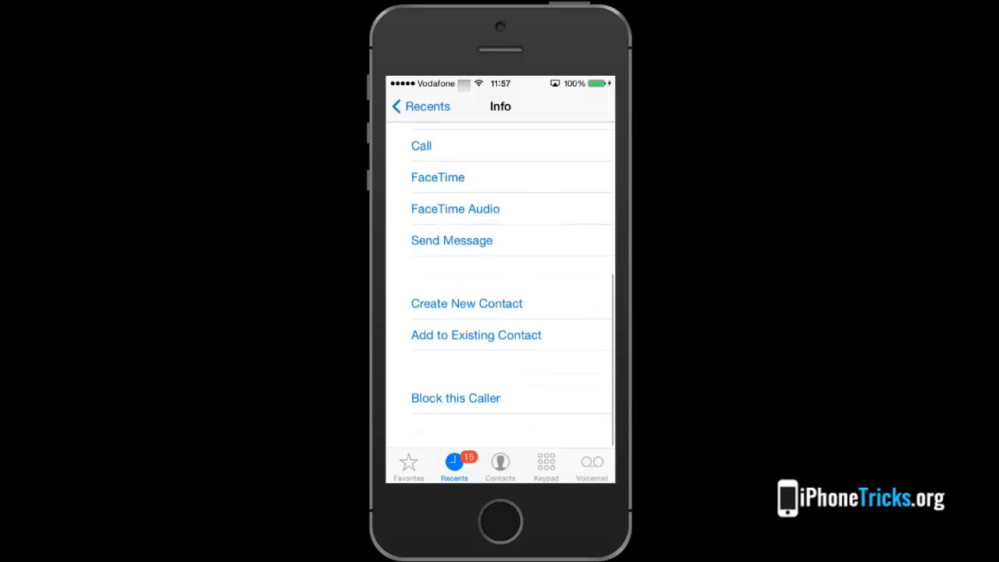
left_click(455, 397)
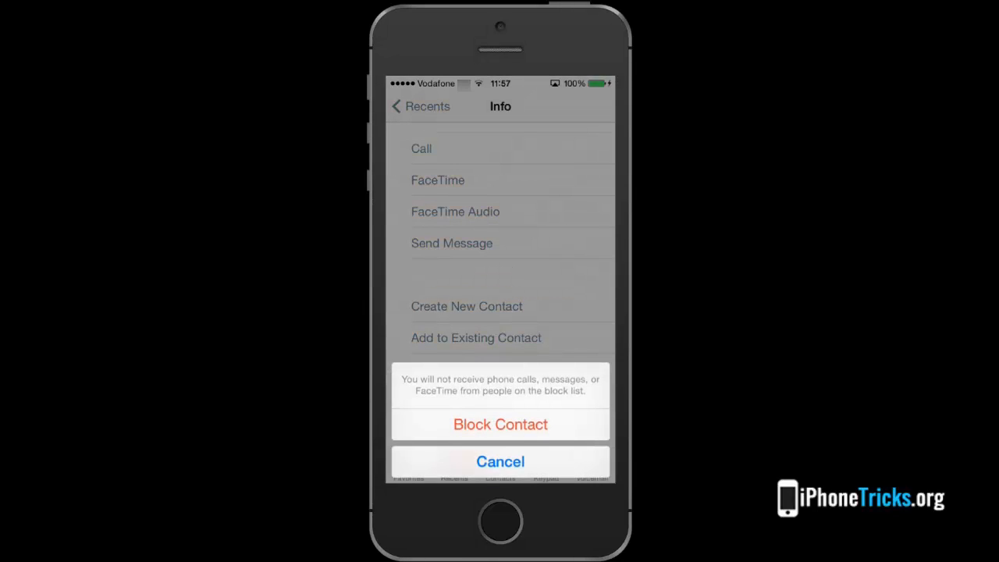
left_click(499, 423)
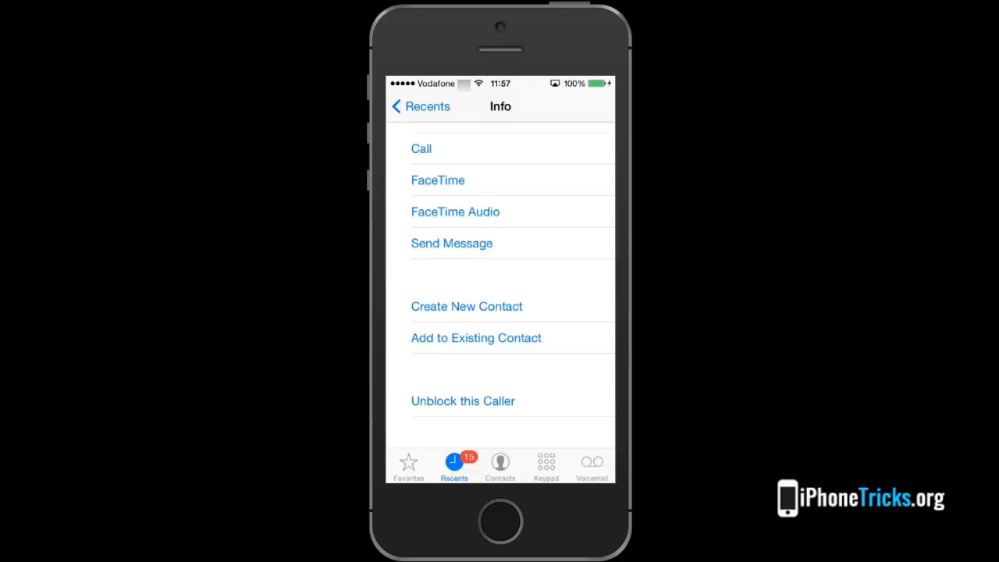
Step: Unblock that caller, then block it again
left_click(461, 400)
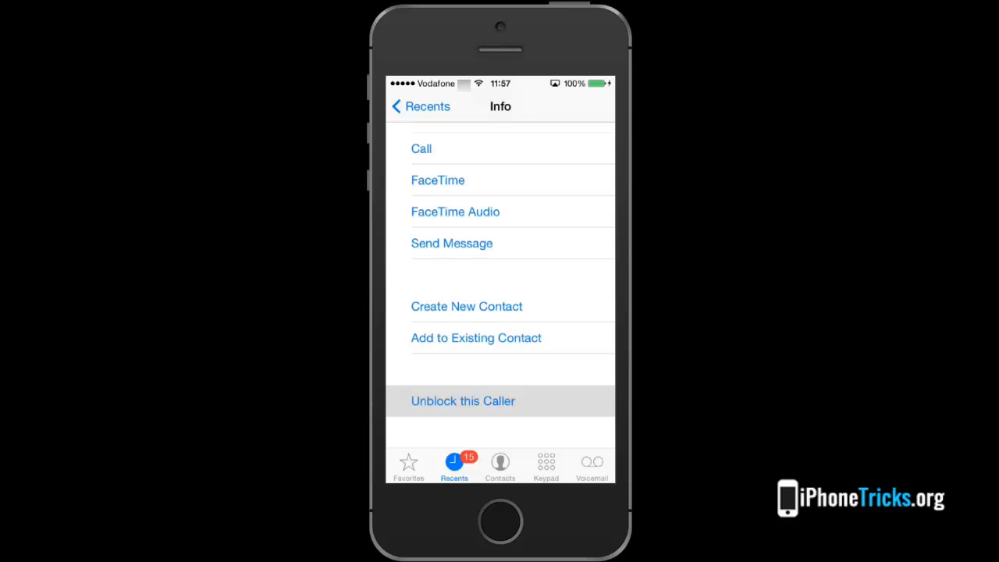
left_click(462, 400)
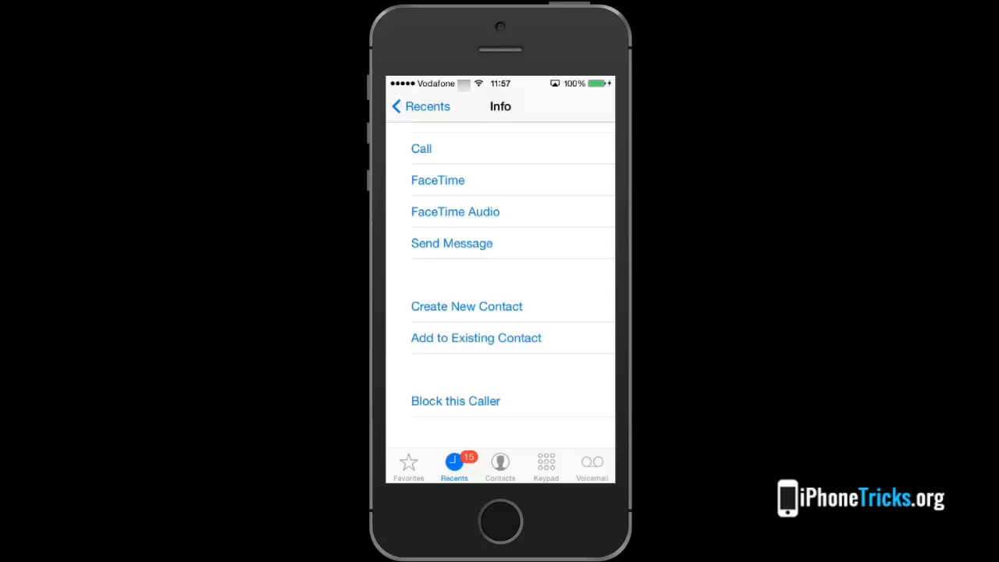
left_click(455, 400)
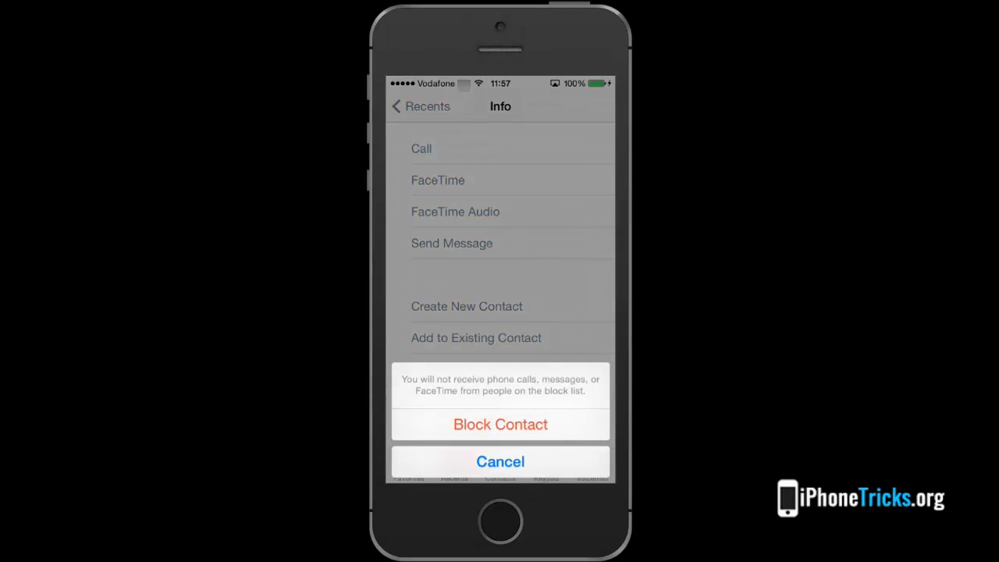
left_click(499, 424)
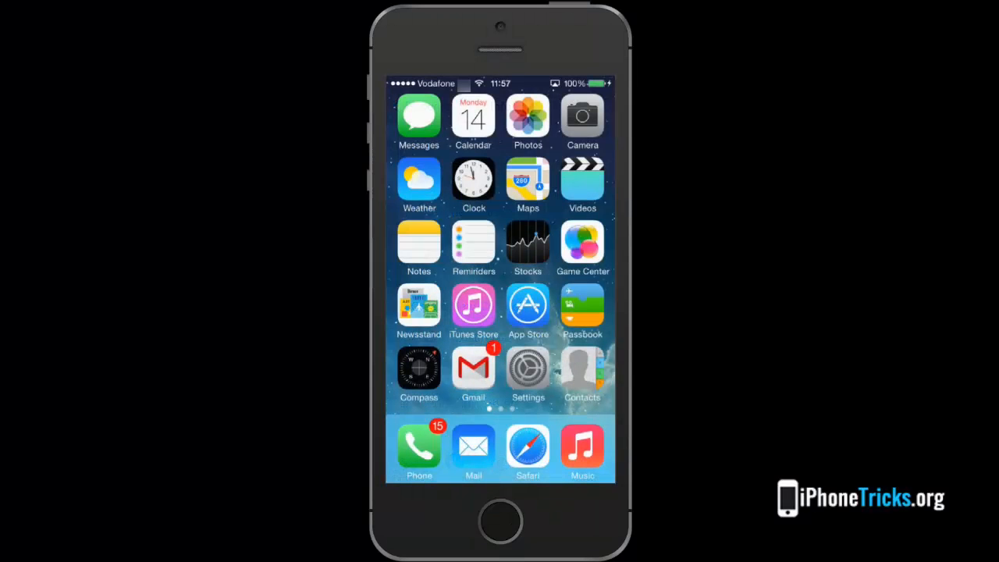
Step: Review Settings > Phone > Blocked, viewing the number ending 522 and the saved blocked contact
left_click(528, 368)
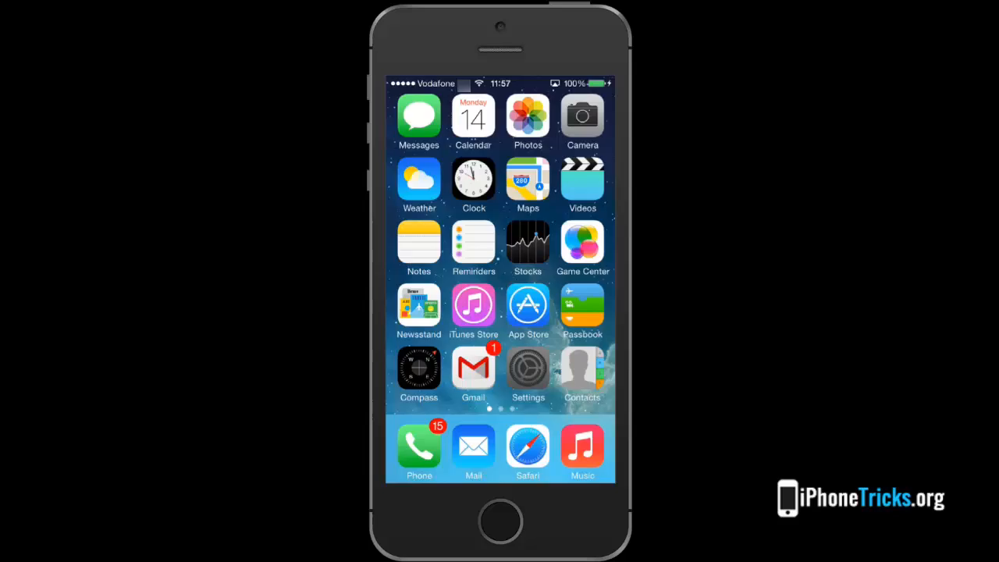
left_click(528, 369)
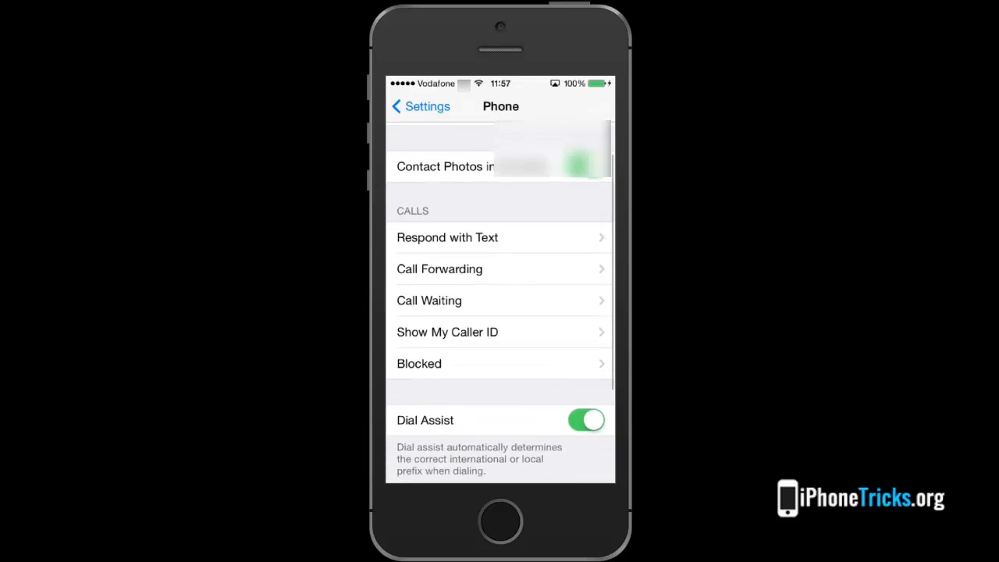
left_click(419, 363)
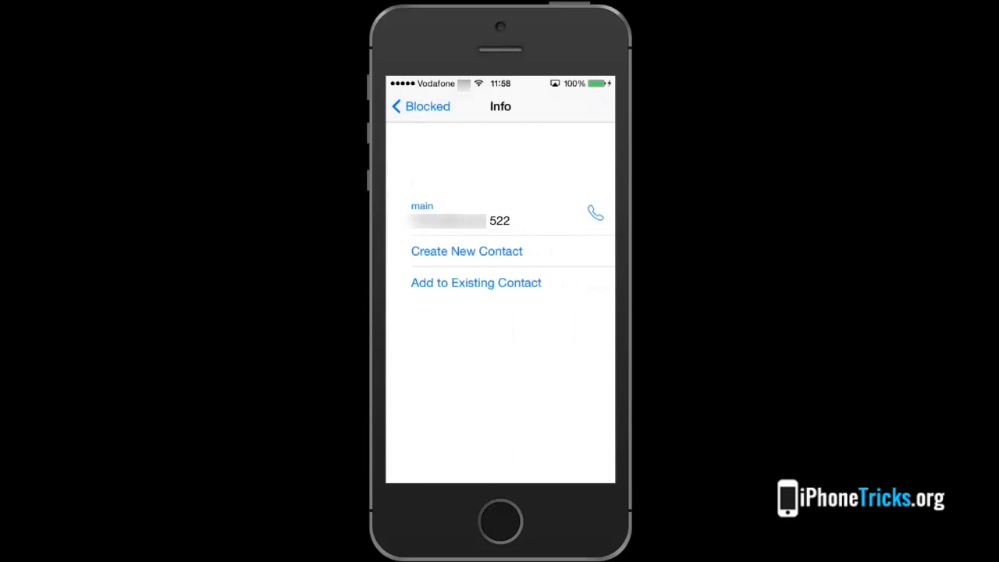
left_click(466, 250)
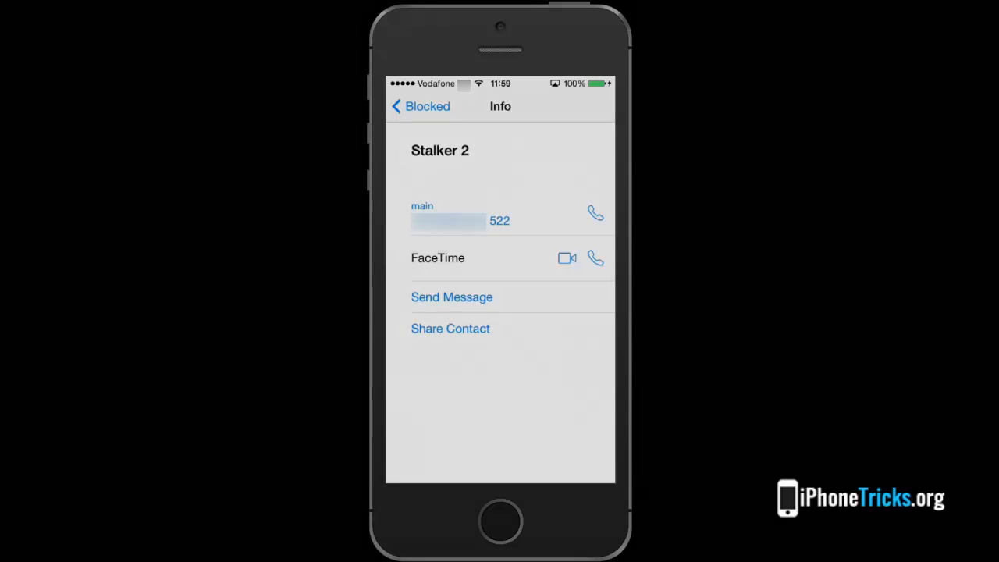
left_click(420, 106)
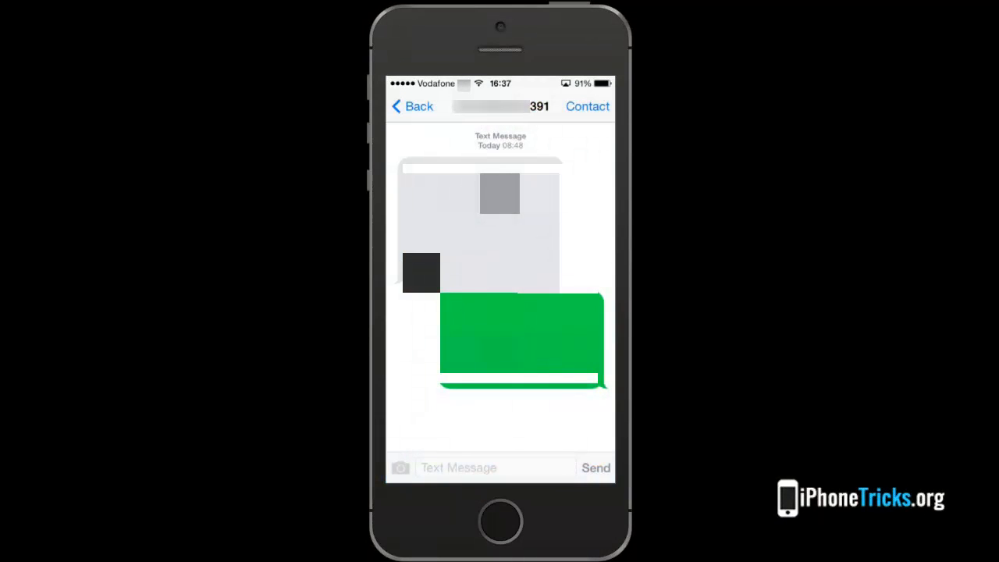
Step: Bring up the block confirmation for the texting number ending 391 from its info page
left_click(587, 106)
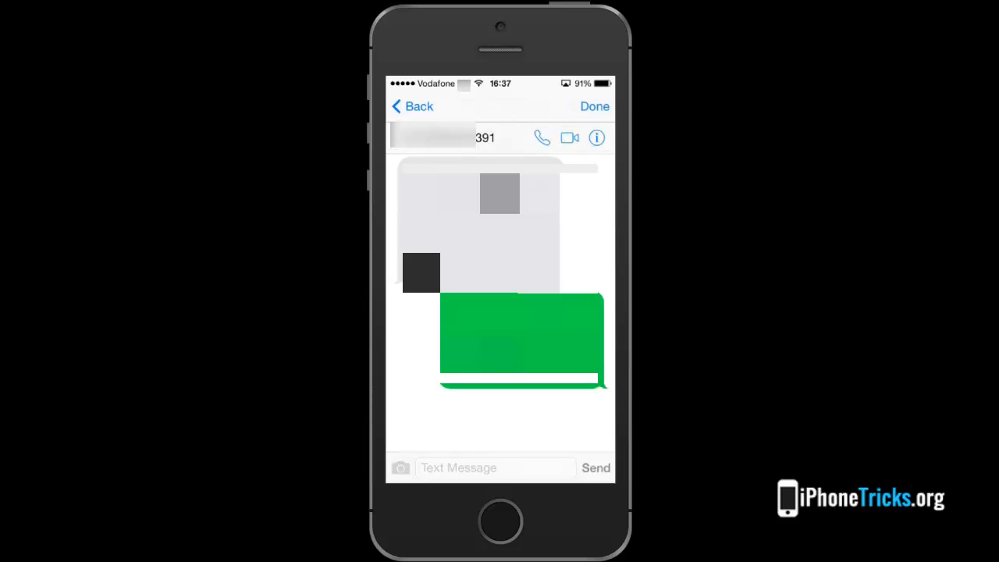
left_click(596, 137)
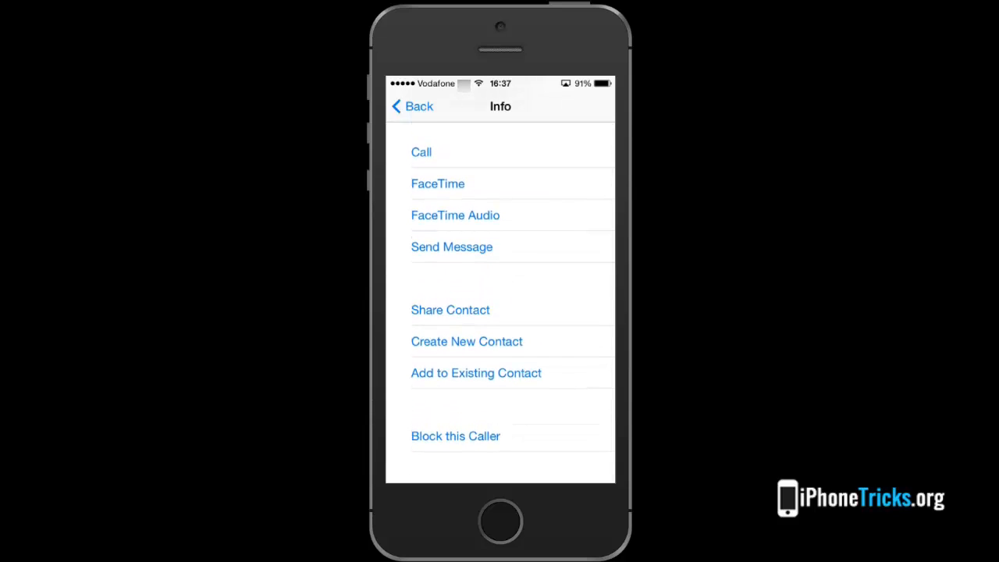
left_click(455, 435)
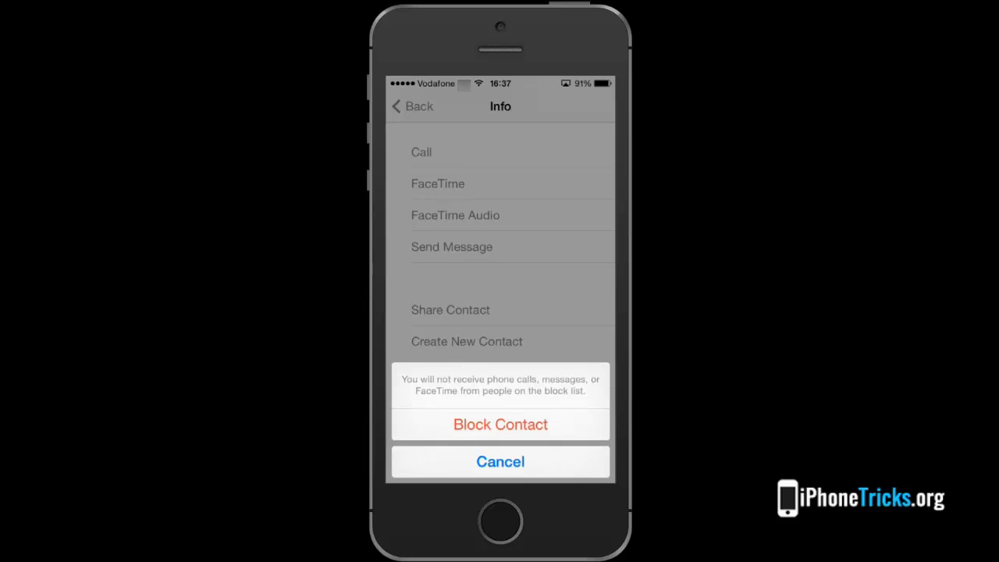